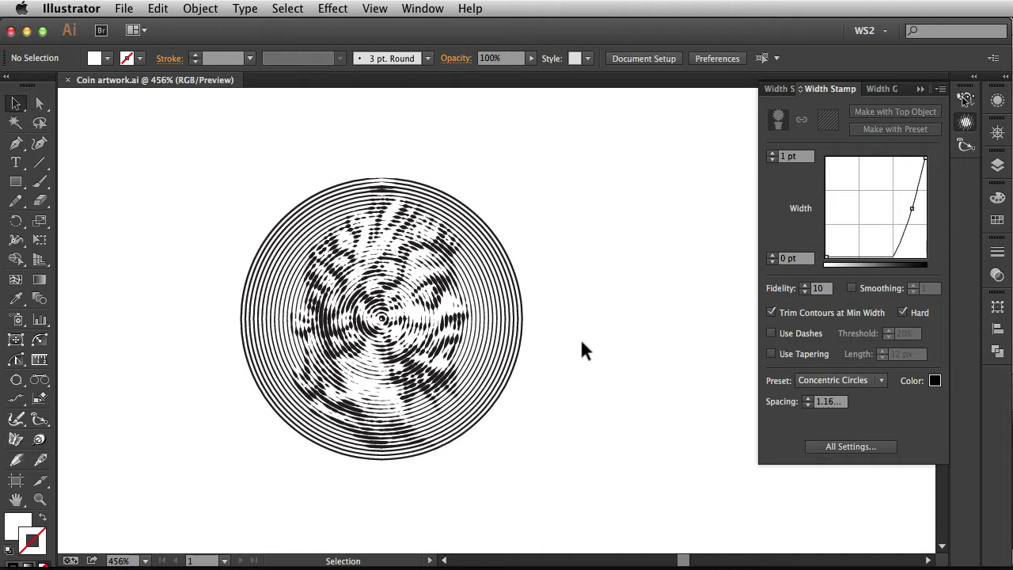
# Select the coin portrait clip group to expose its Width Stamp options
pyautogui.click(380, 318)
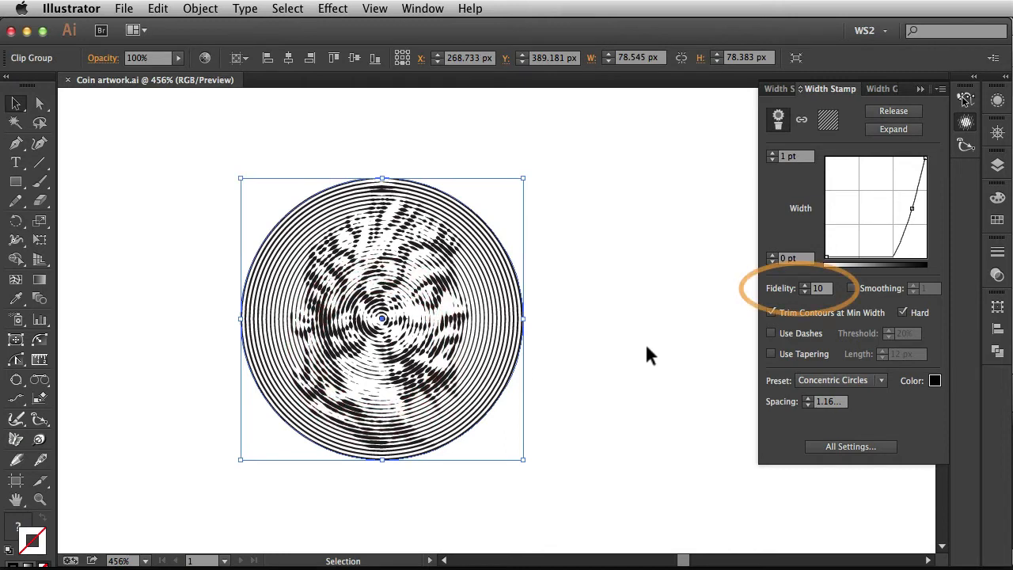
pyautogui.click(820, 288)
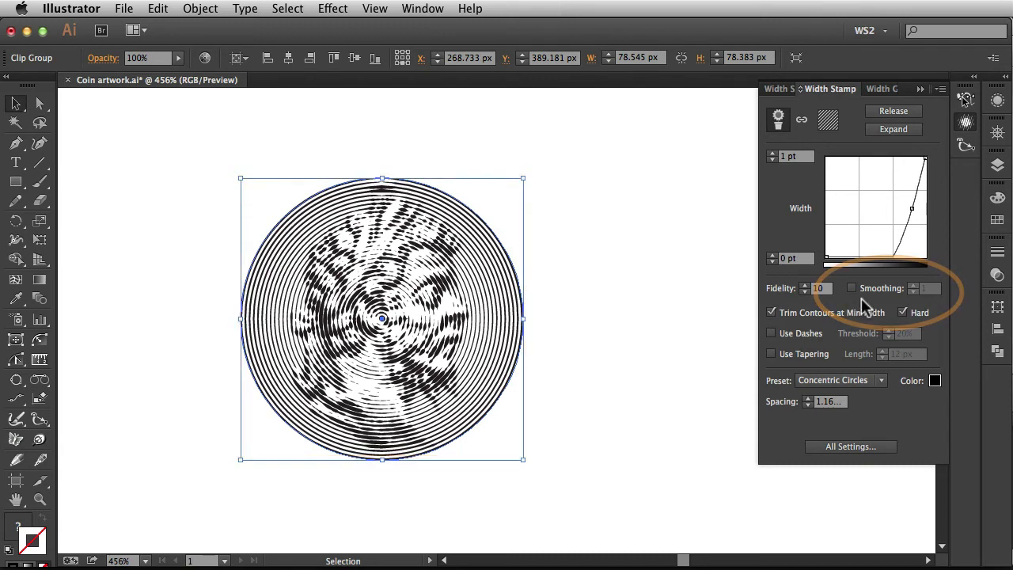
pyautogui.click(852, 288)
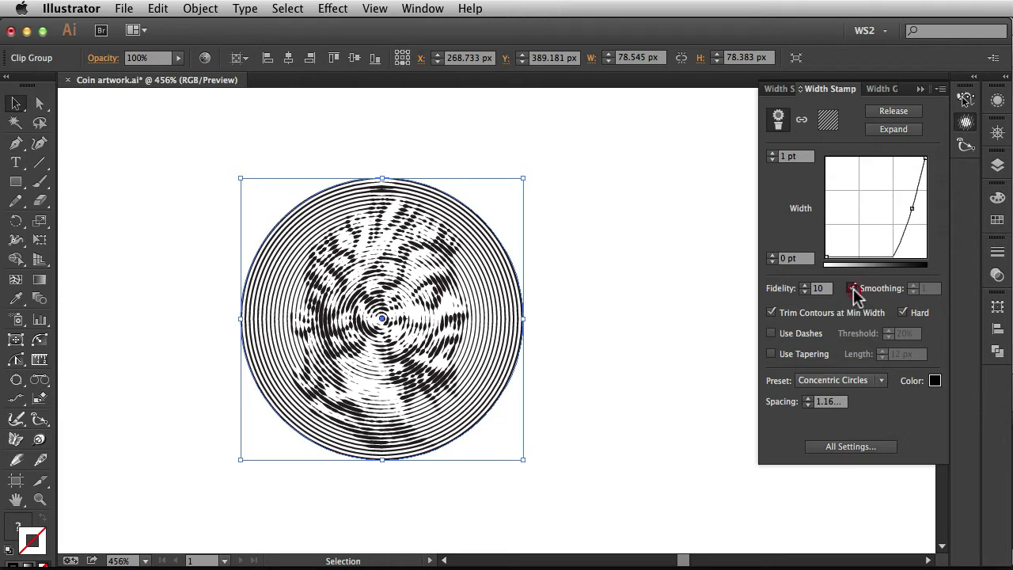
pyautogui.click(853, 288)
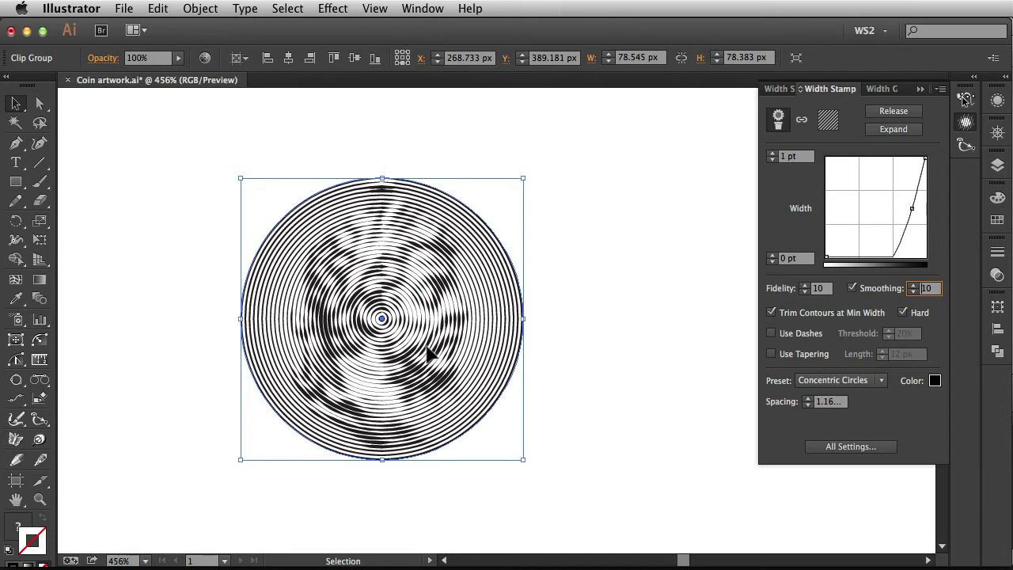
pyautogui.moveTo(630, 386)
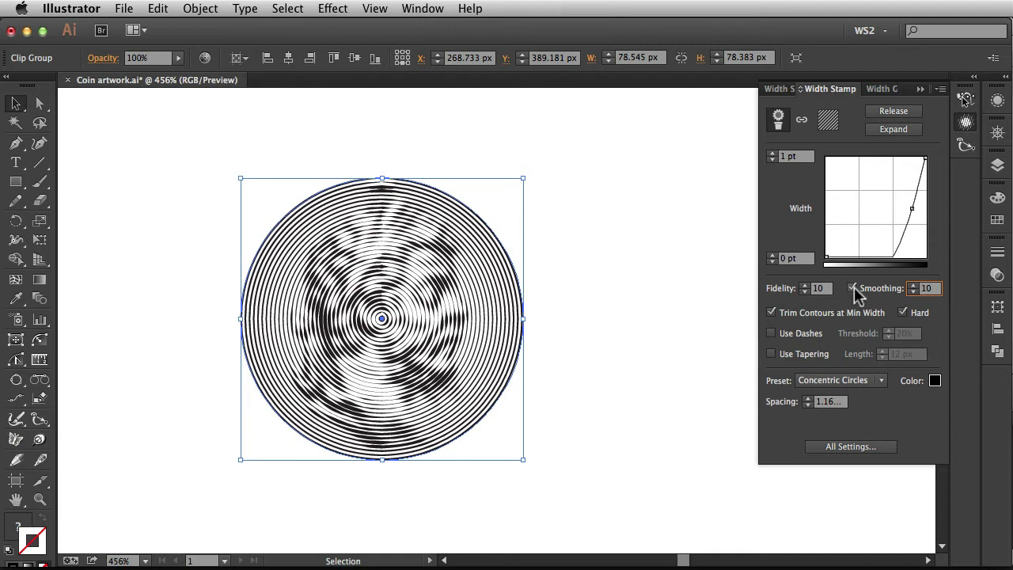
pyautogui.click(851, 288)
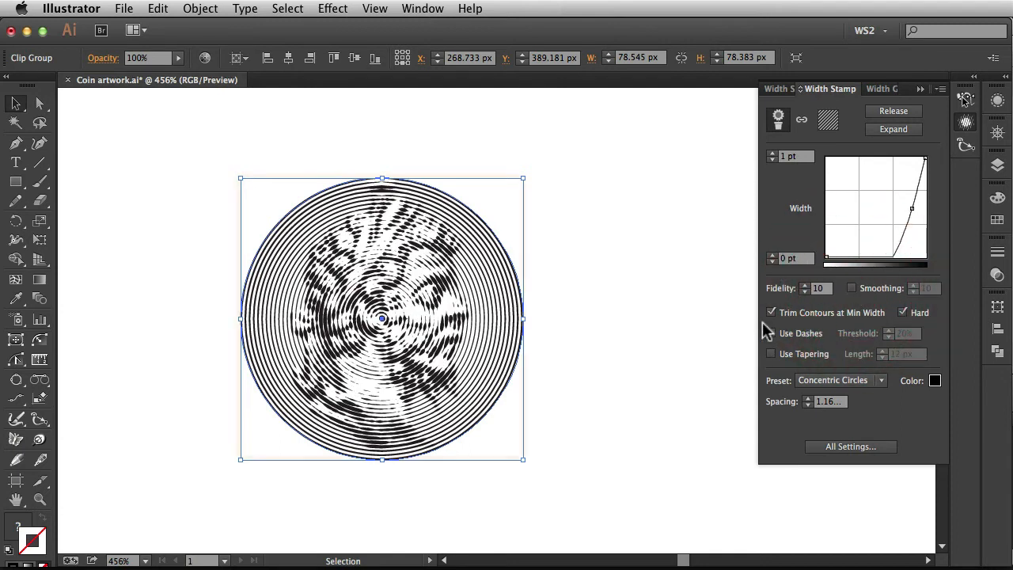